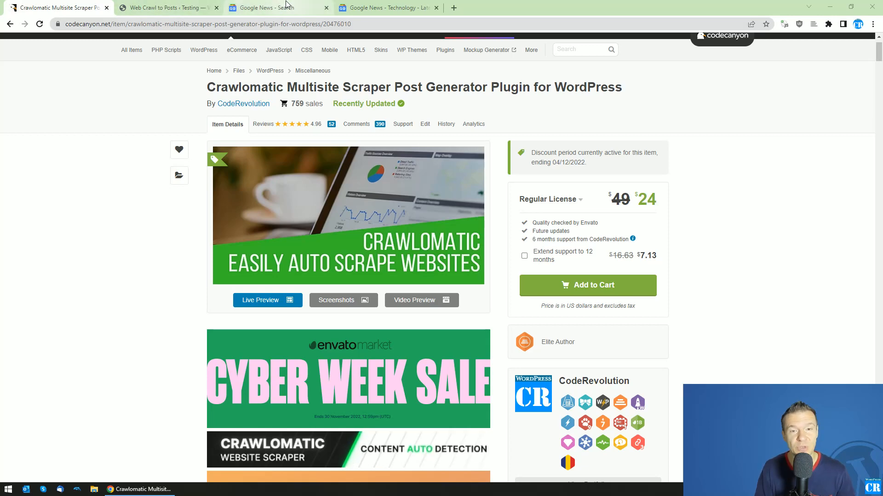
- Flip between the Web Crawl to Posts rules page and the Google News 'trump' search results
click(164, 7)
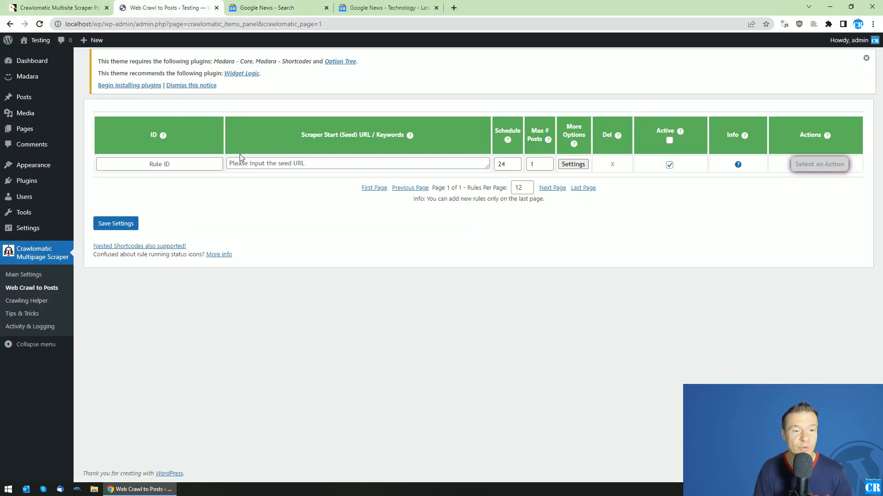
mouse_move(252, 88)
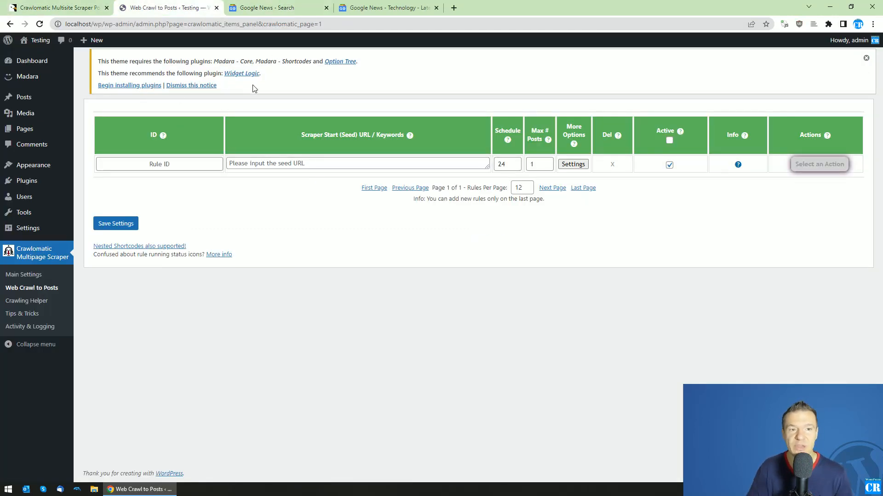
click(276, 7)
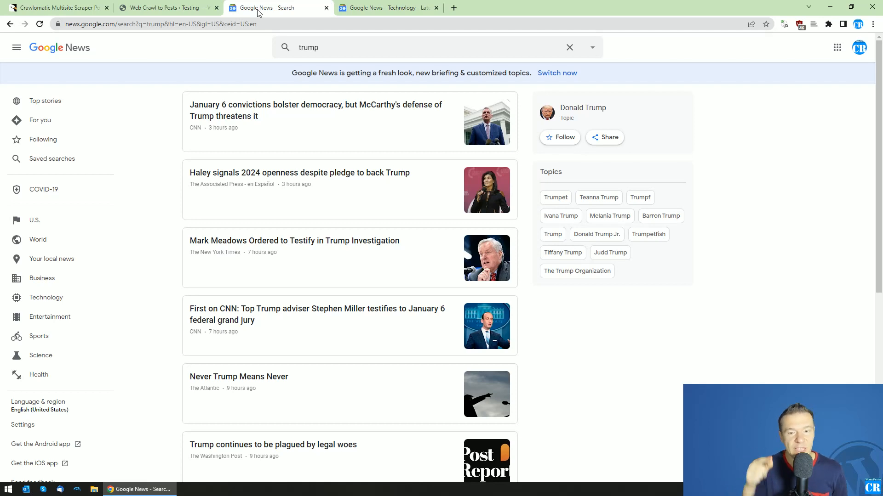
mouse_move(197, 4)
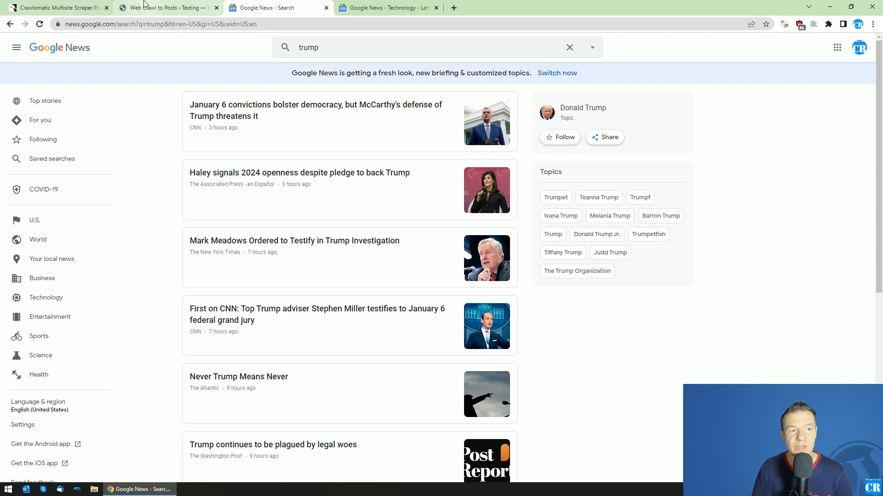
click(164, 7)
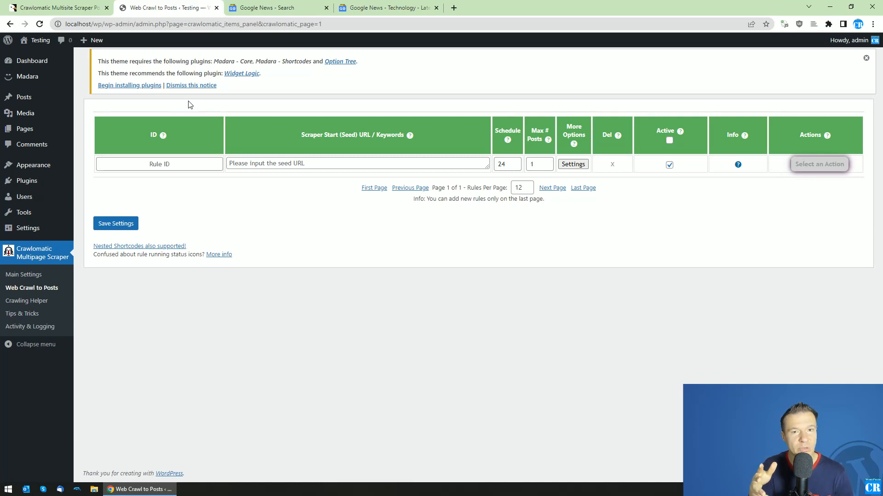
click(275, 8)
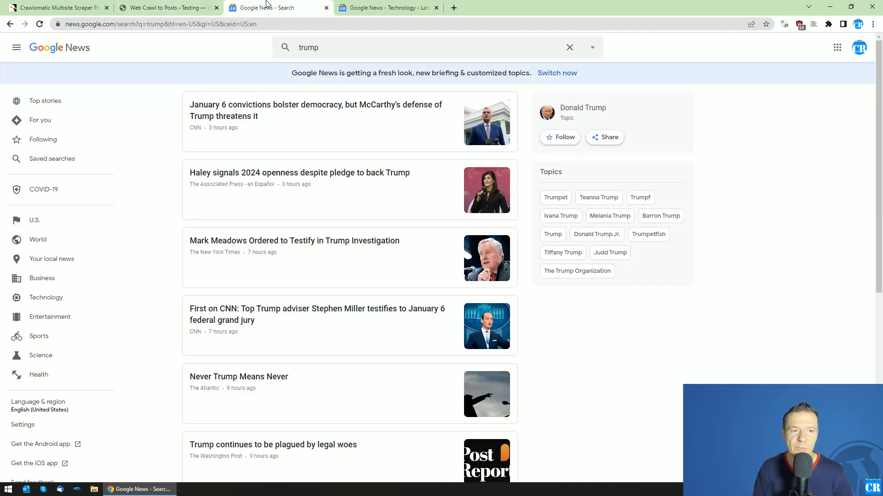
mouse_move(212, 44)
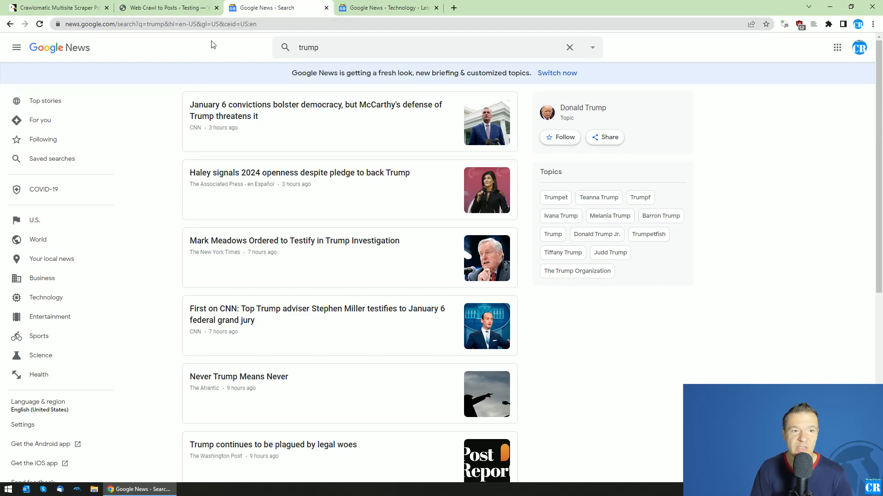
click(164, 7)
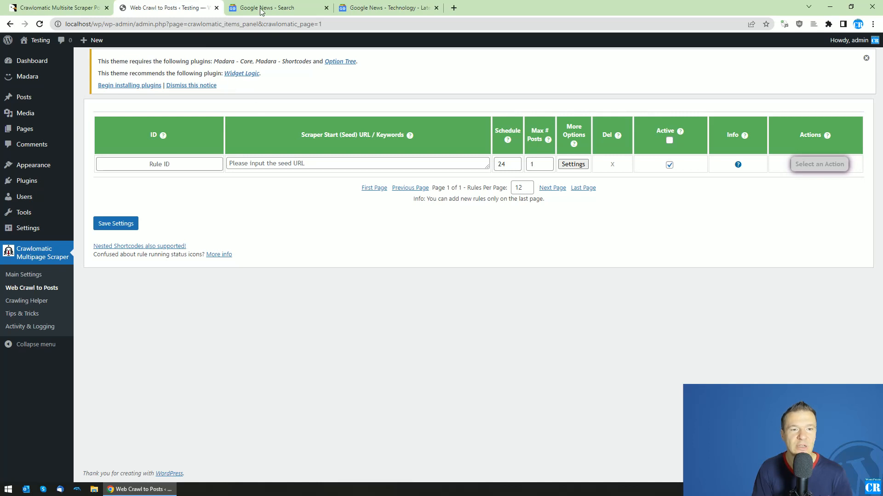
click(276, 7)
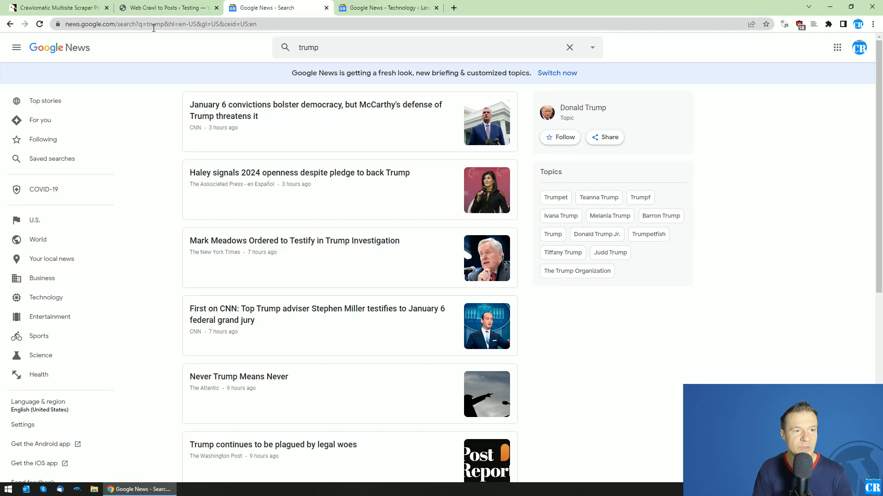
right_click(157, 24)
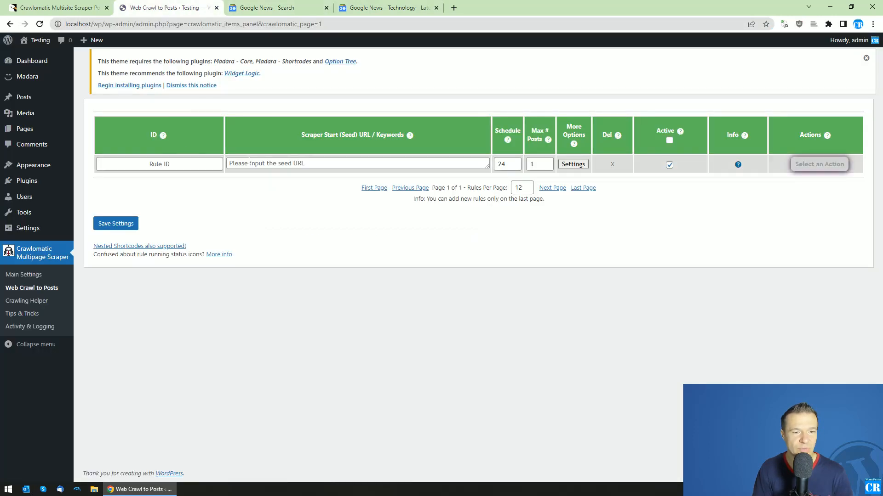
text(https://news.google.com/search?q=trump&hl=en-US&gl=US&ceid=US:en)
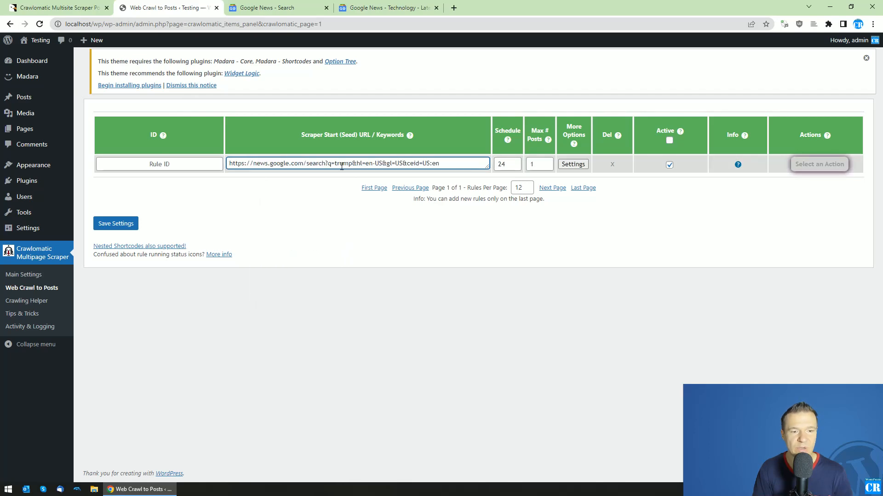
- In the rule's advanced settings, enable Do Not Scrape Seed URL
click(573, 164)
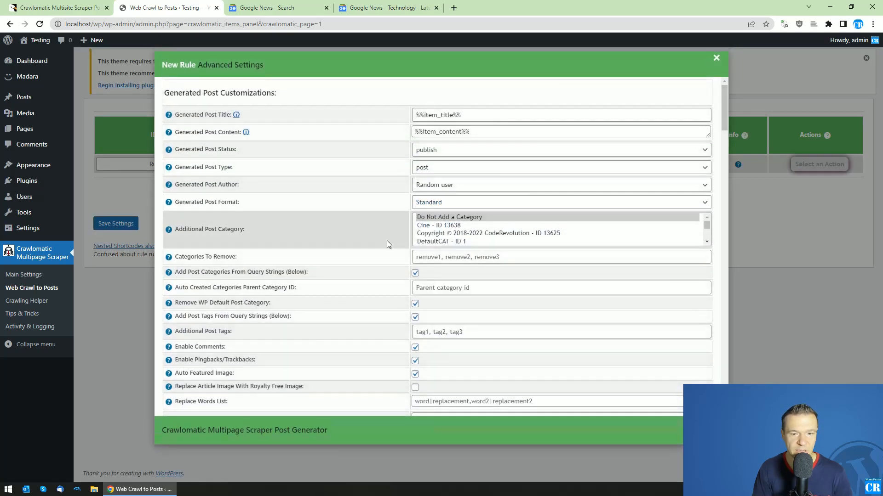
scroll(down, 3)
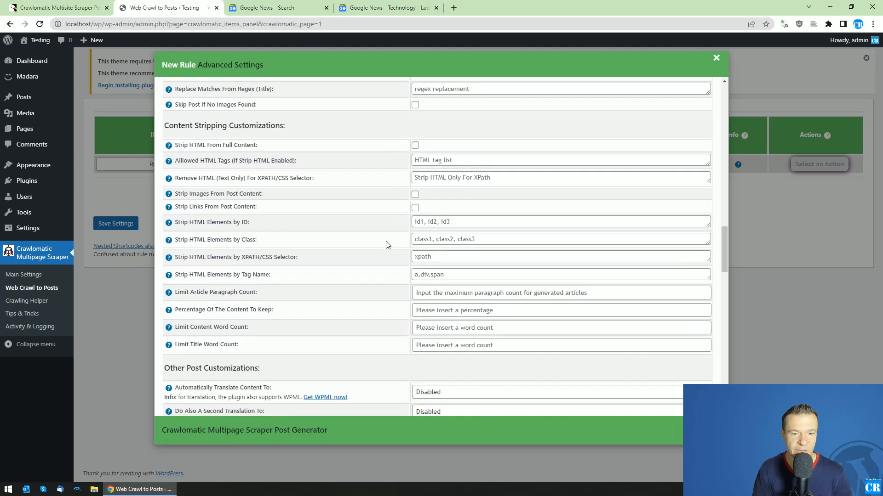
scroll(down, 3)
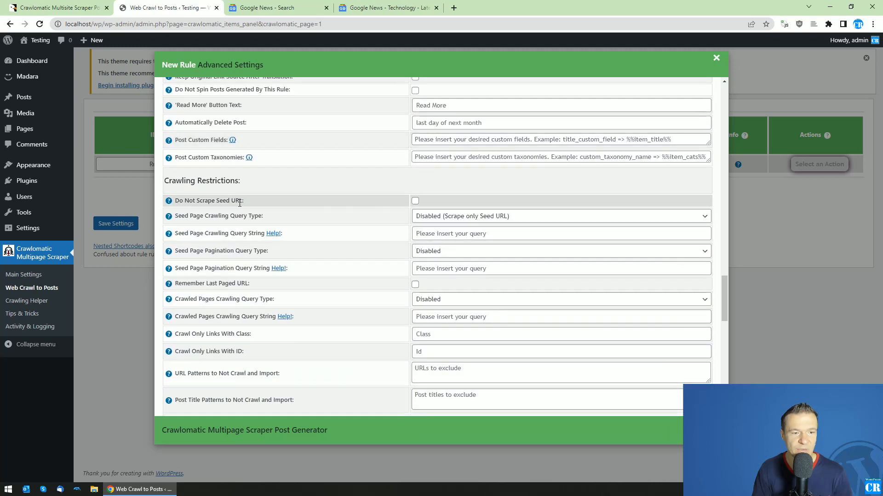
click(414, 201)
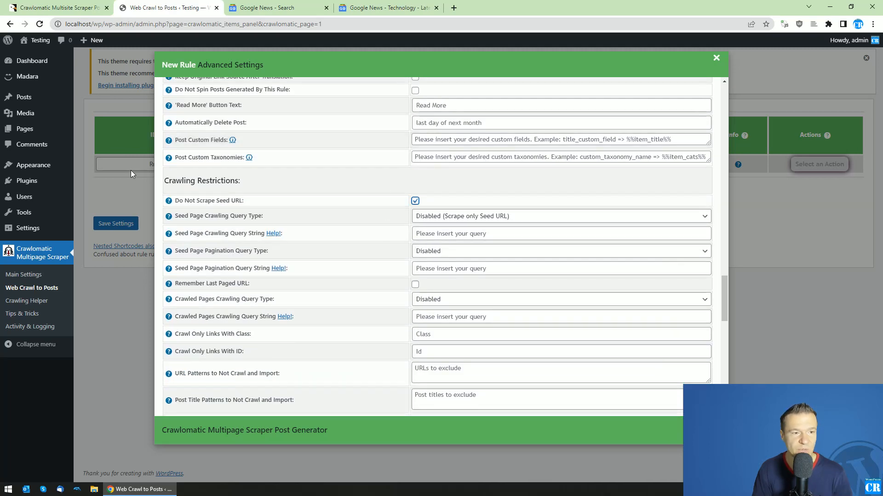
click(276, 7)
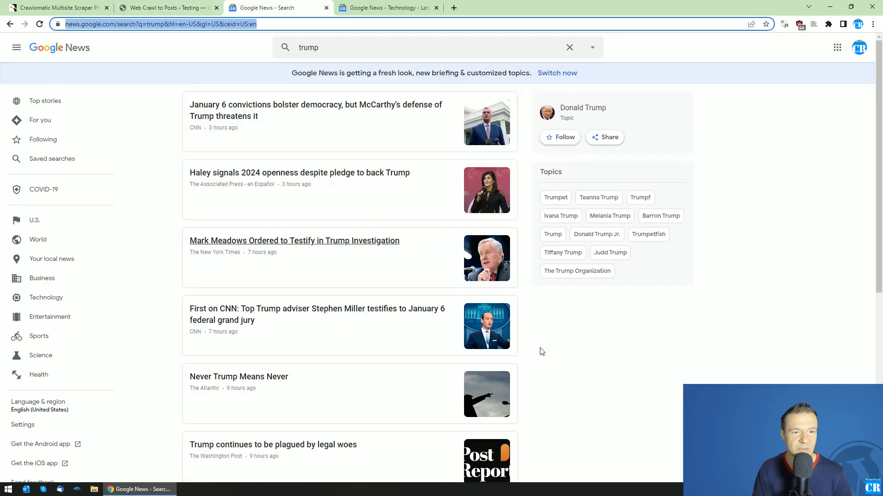
mouse_move(291, 240)
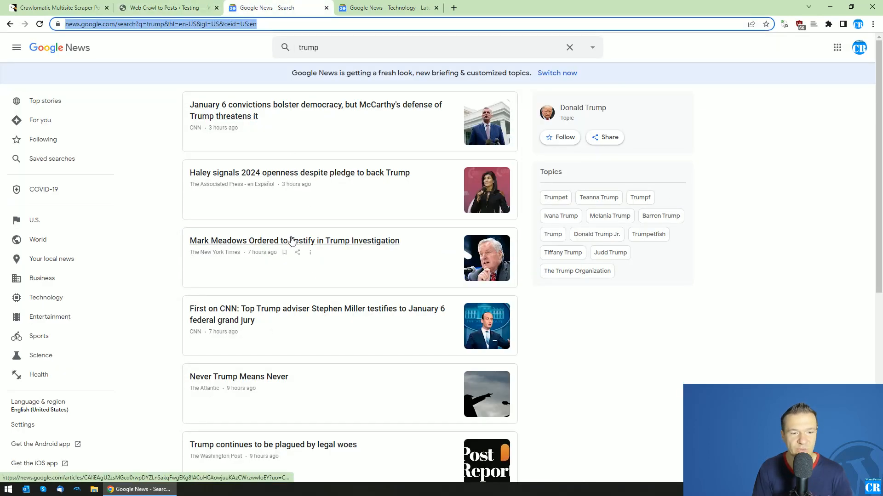
click(163, 8)
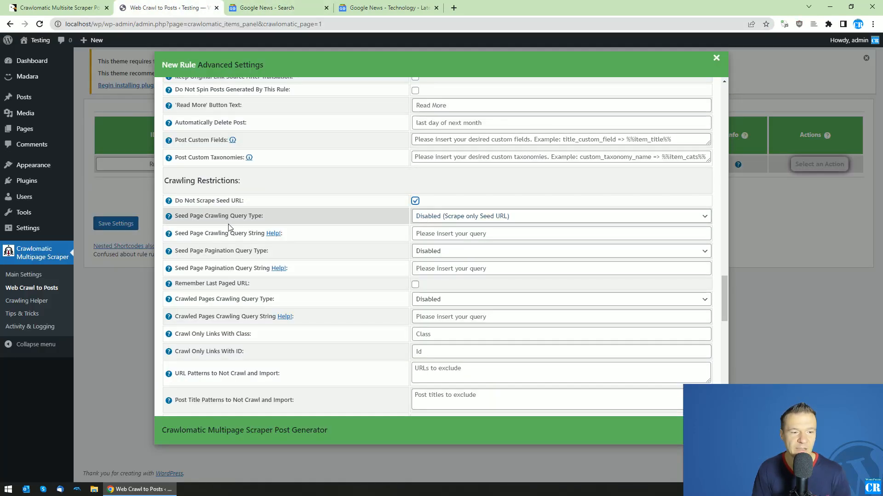
- Set Seed Page Crawling Query Type to Google News URL and locate the cookie-sending option
click(560, 216)
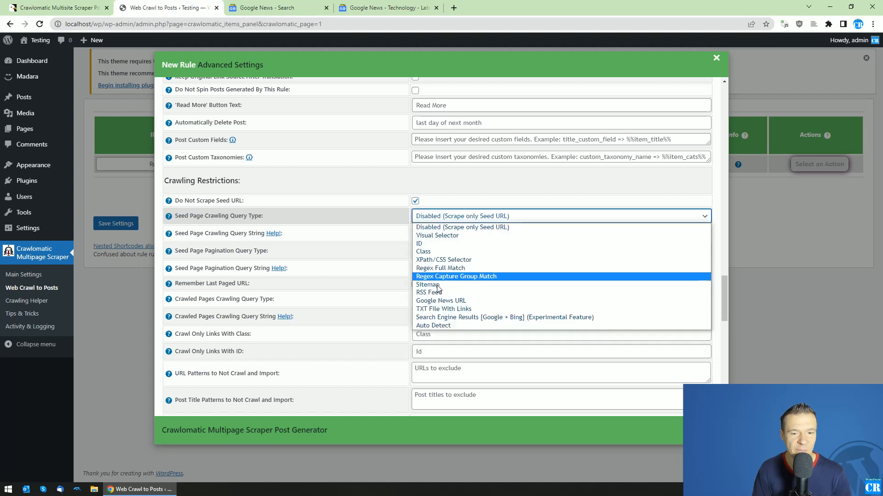
mouse_move(441, 300)
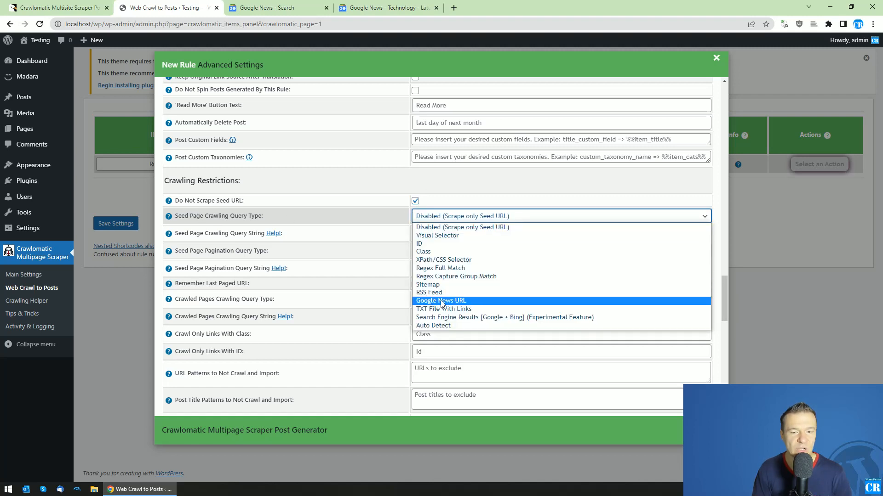
click(440, 300)
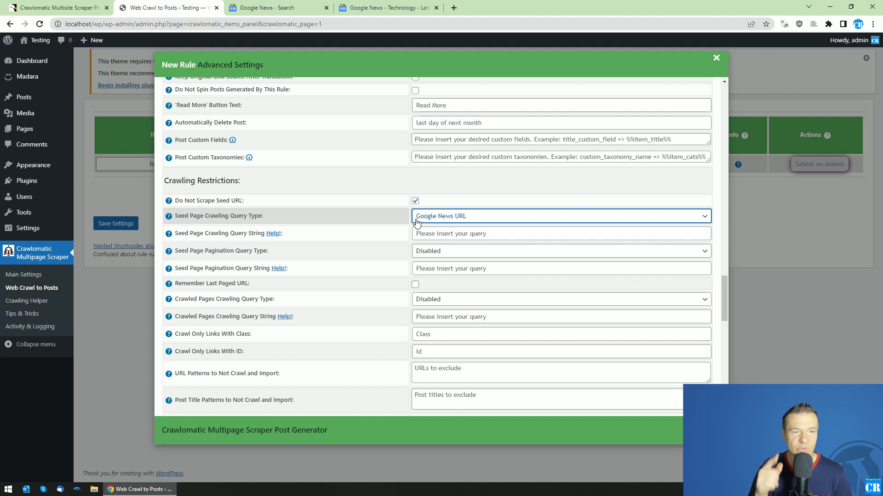
mouse_move(437, 220)
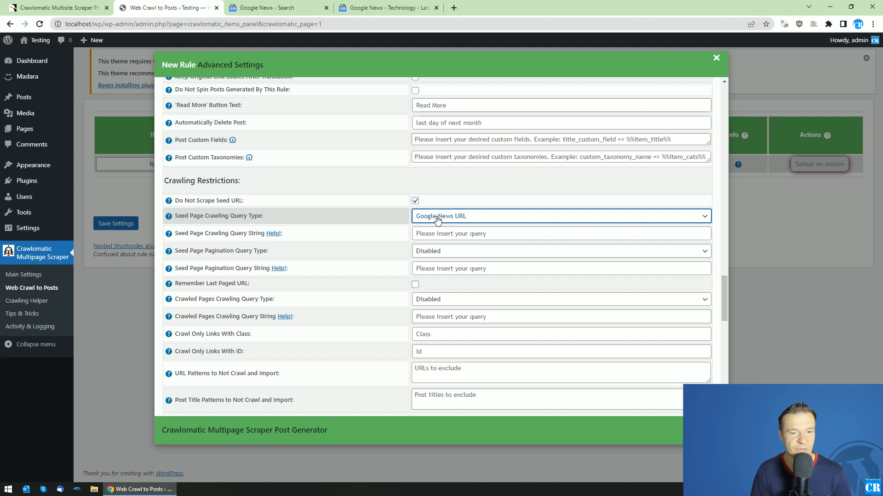
mouse_move(429, 222)
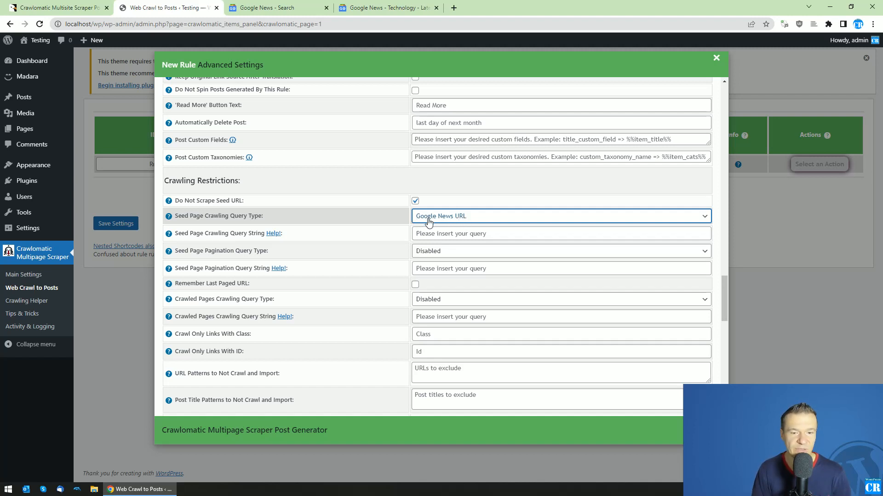
mouse_move(352, 233)
text(cookie)
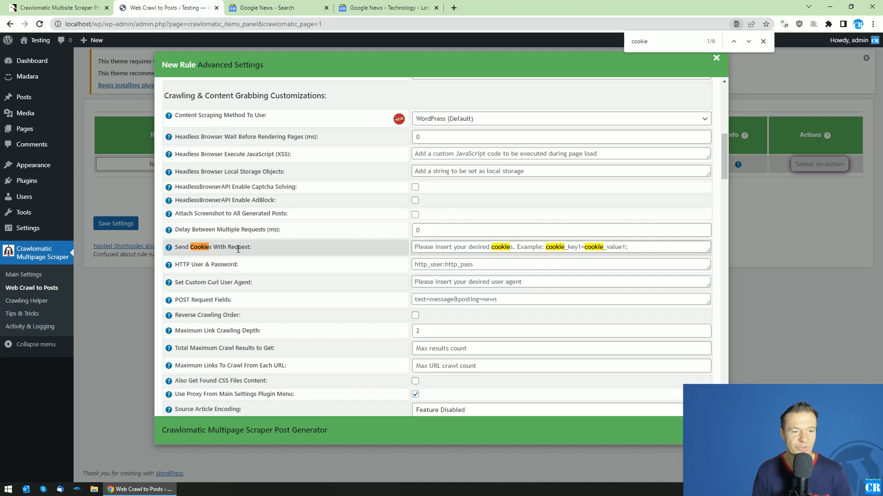
click(276, 8)
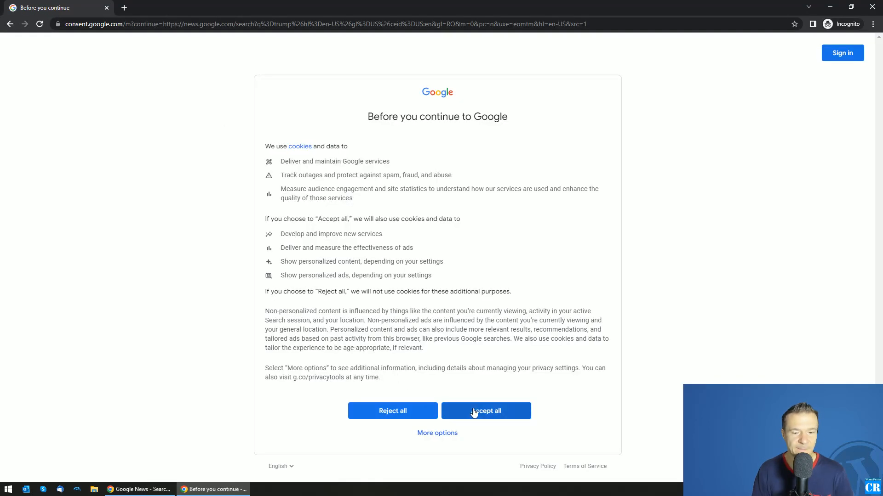
- Accept Google's cookie consent incognito and copy the SOCS cookie value from DevTools
click(486, 411)
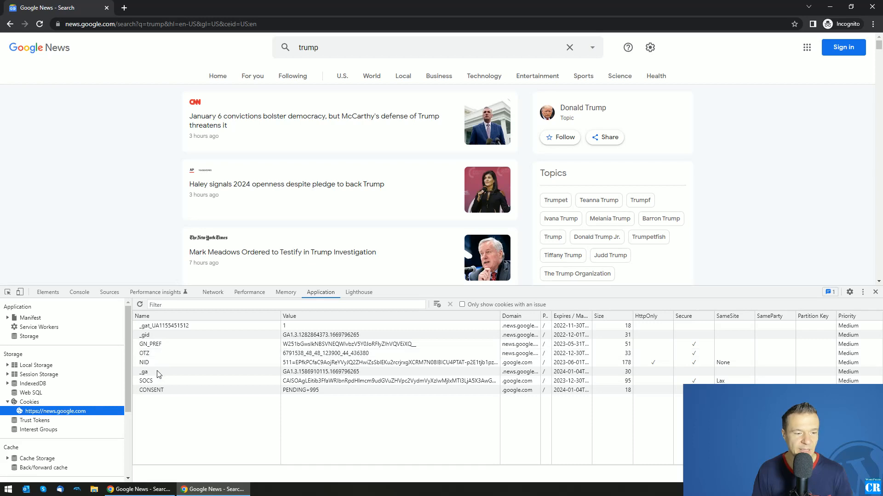
click(146, 381)
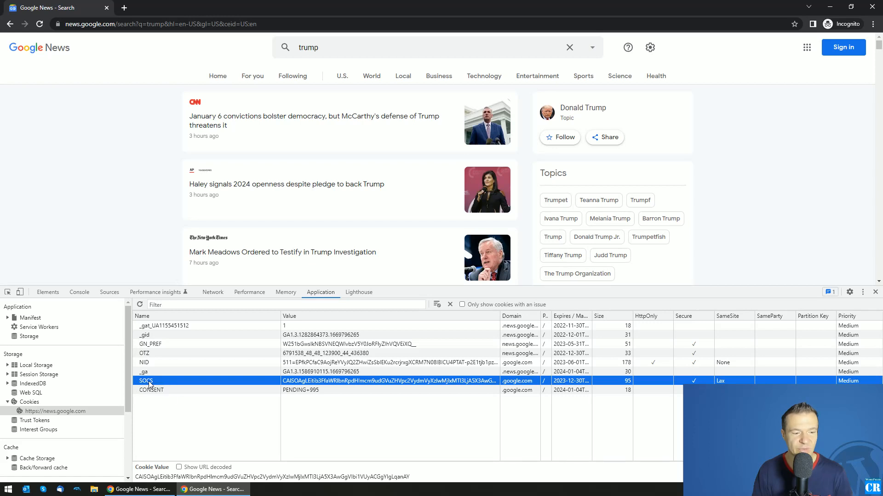
right_click(146, 380)
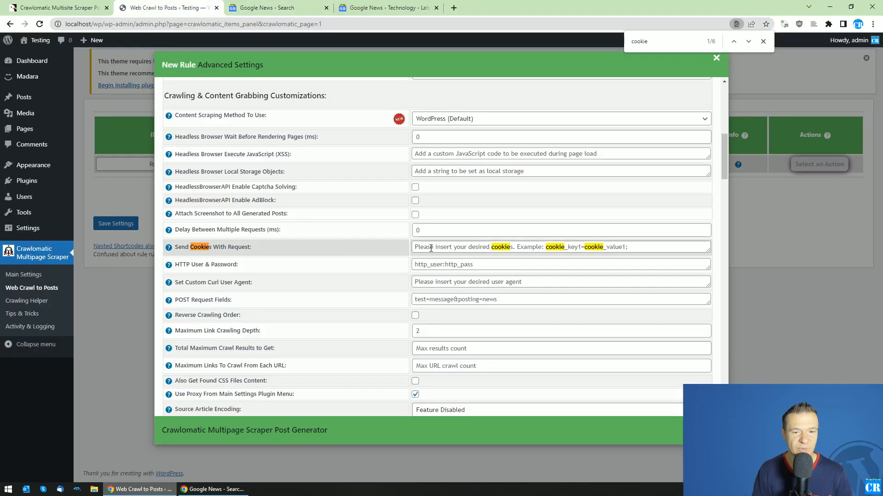
text(SOCS)
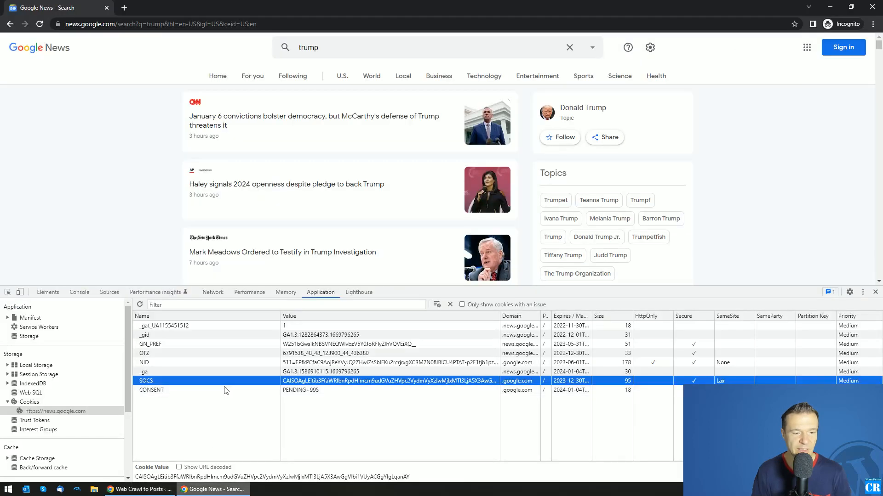
- Clear the stored Google News cookies in DevTools so the consent screen returns on reload
right_click(225, 380)
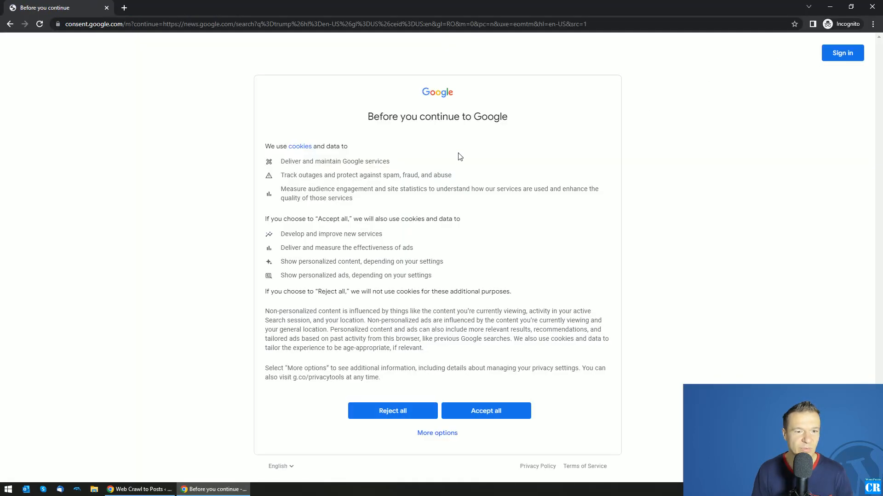
mouse_move(418, 114)
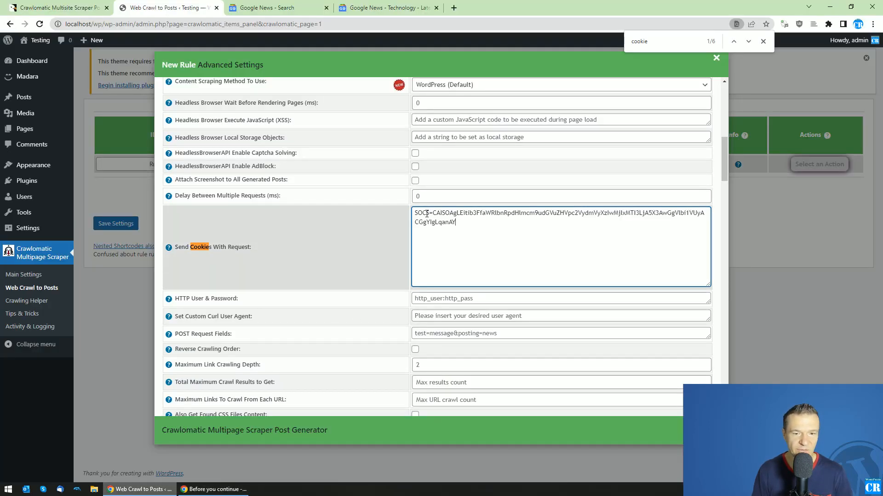
- Return to the incognito Google consent page before going back to the rule's cookie setting
click(216, 489)
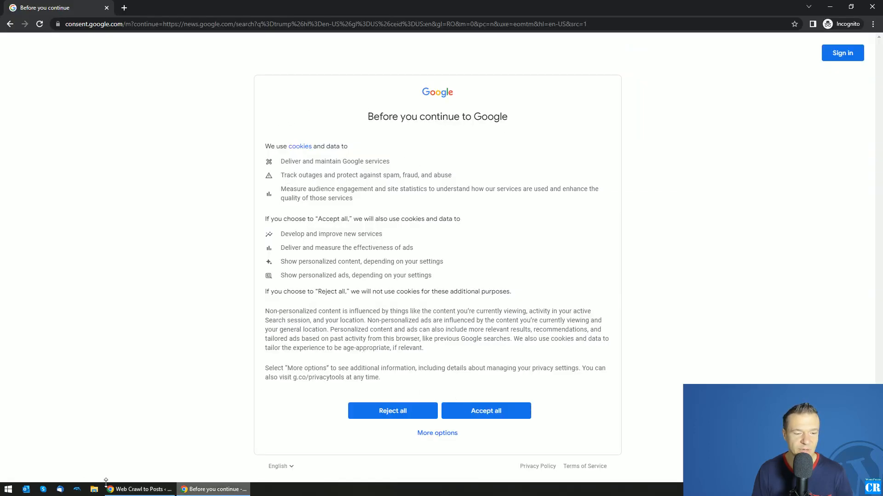
mouse_move(385, 362)
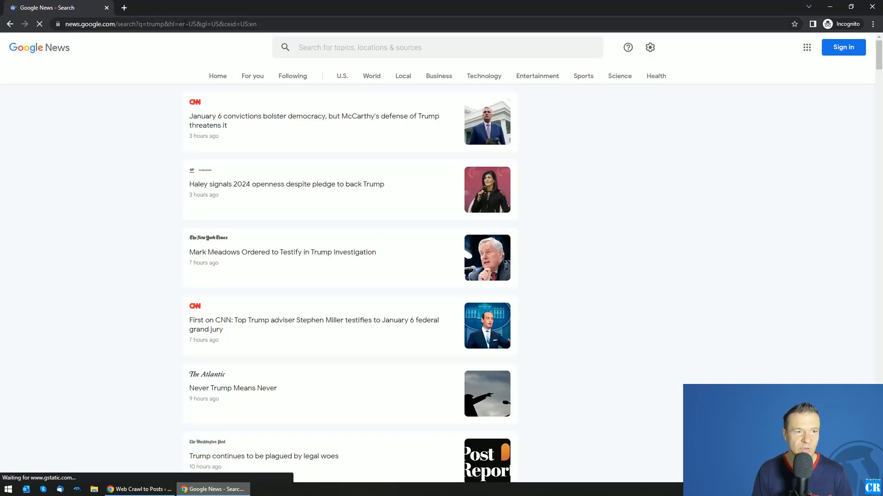
mouse_move(252, 184)
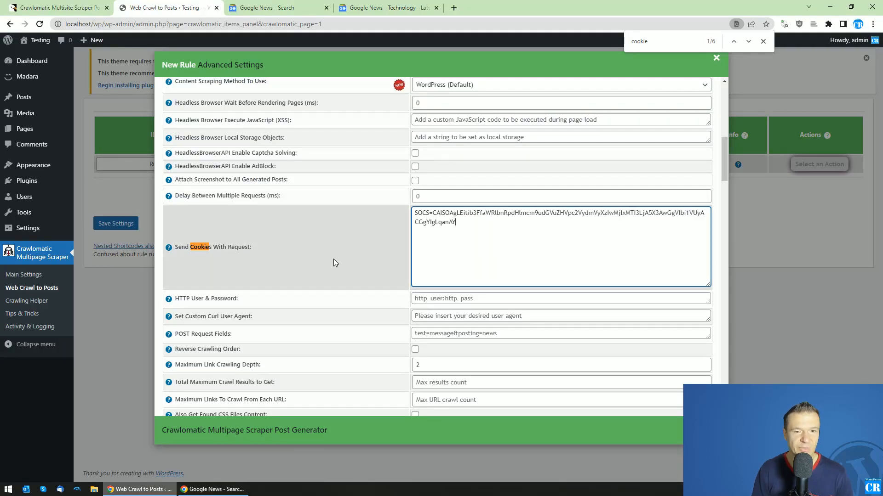
- Keep WordPress (Default) as the Content Scraping Method and close the advanced settings
scroll(up, 3)
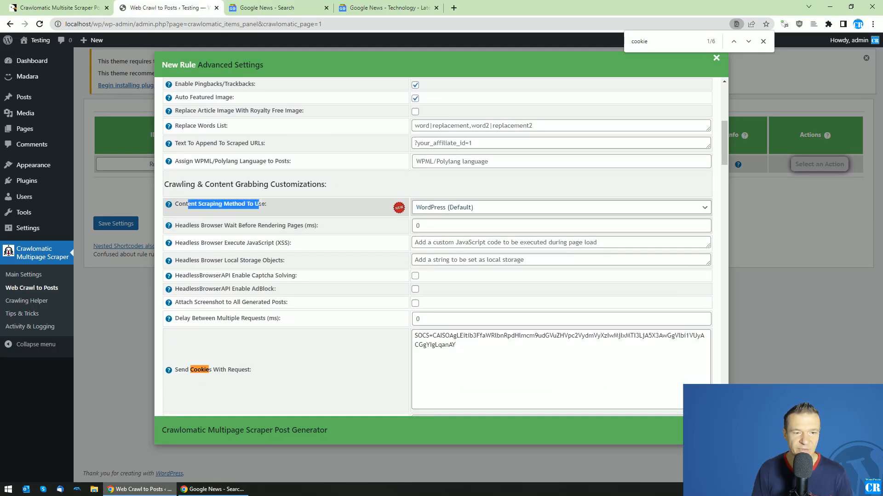
click(560, 207)
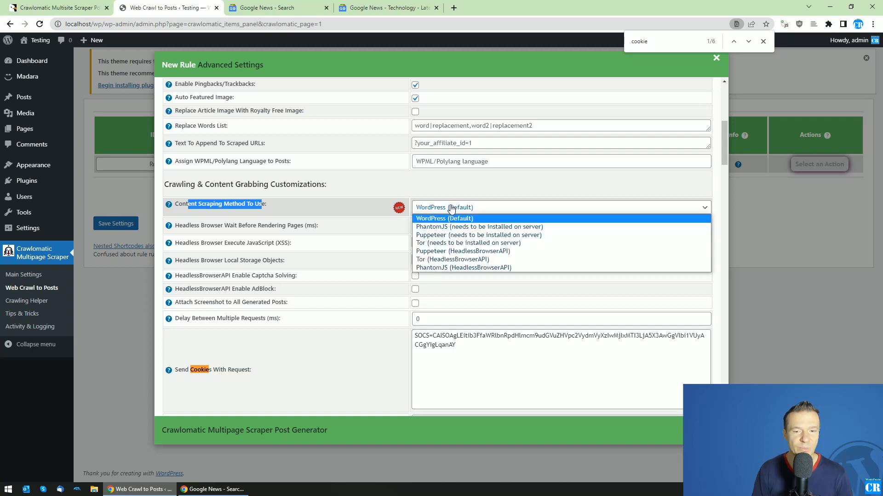
mouse_move(442, 222)
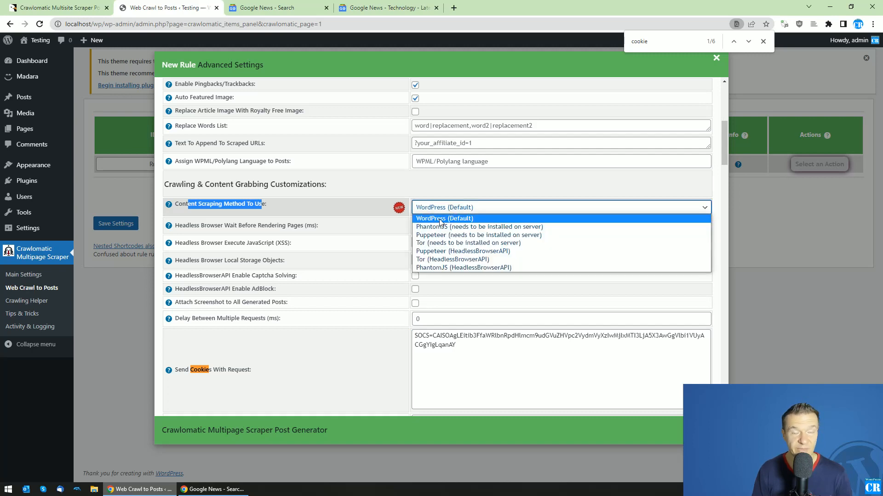
click(443, 218)
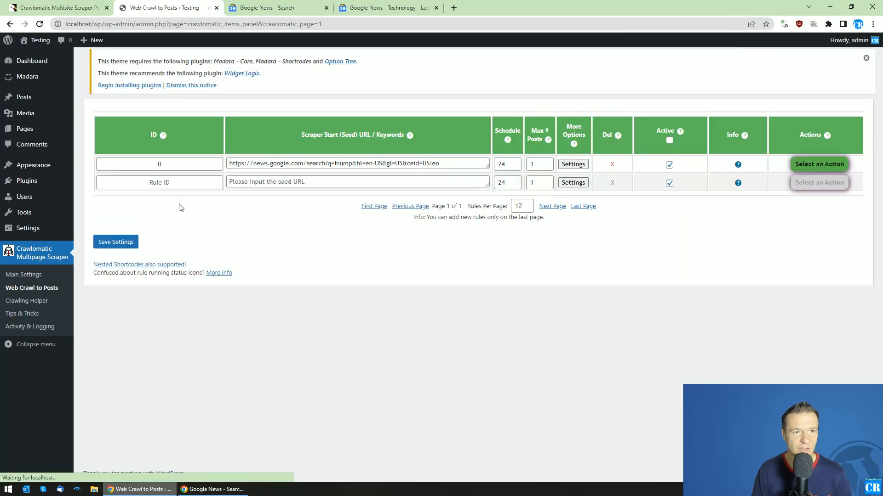
- Run rule 0 now and view its published January 6 convictions Trump news post
click(818, 164)
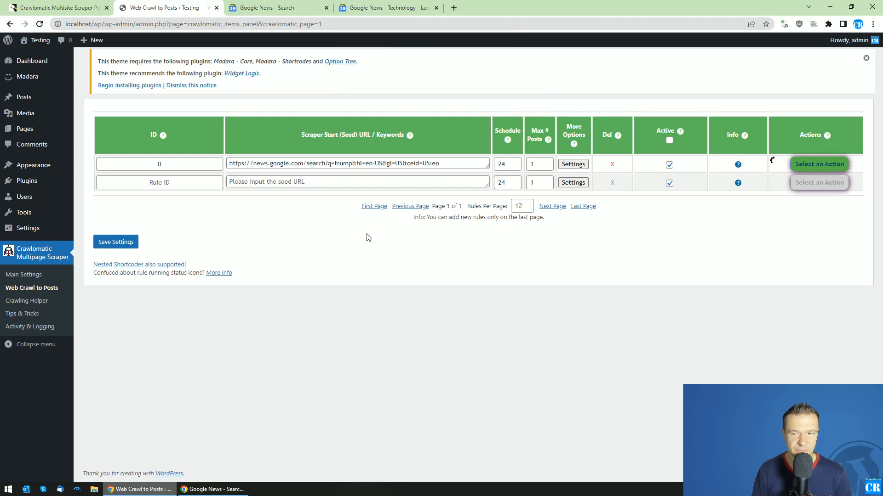
mouse_move(773, 157)
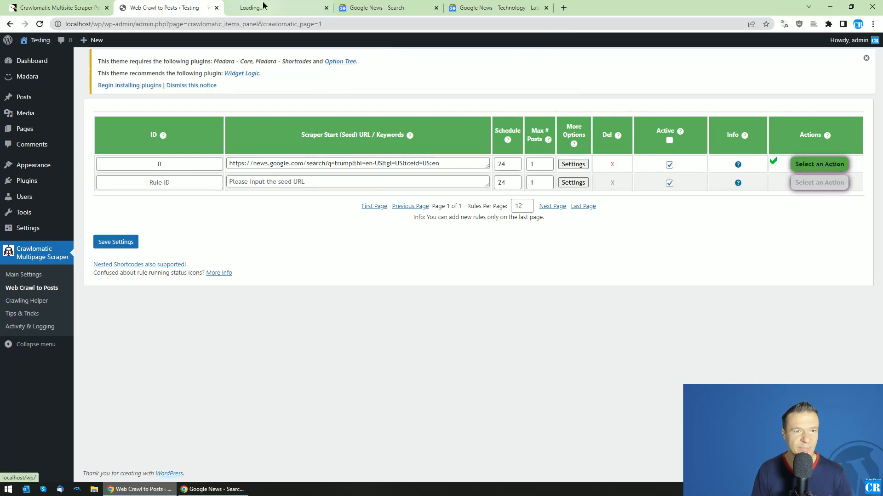
click(276, 7)
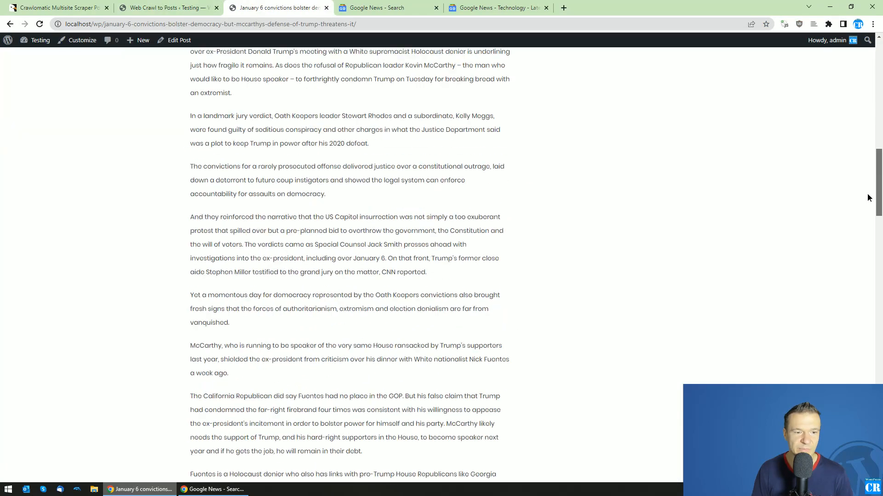
scroll(up, 3)
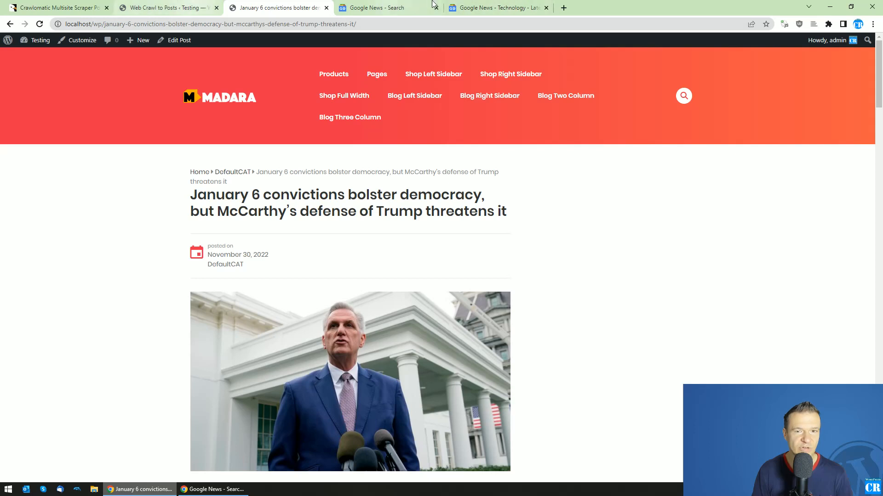
click(498, 7)
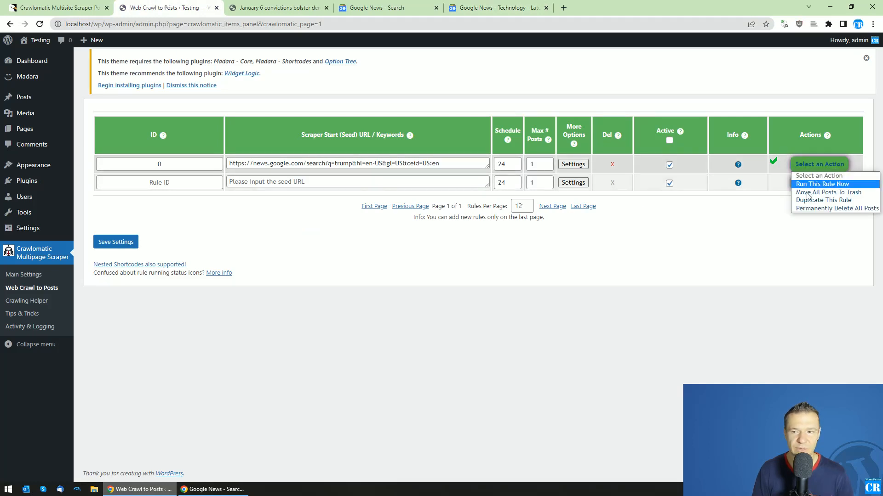
- Duplicate the Trump rule as rule 1 with the Google News topics URL as seed, and save settings
click(826, 200)
text(cookie)
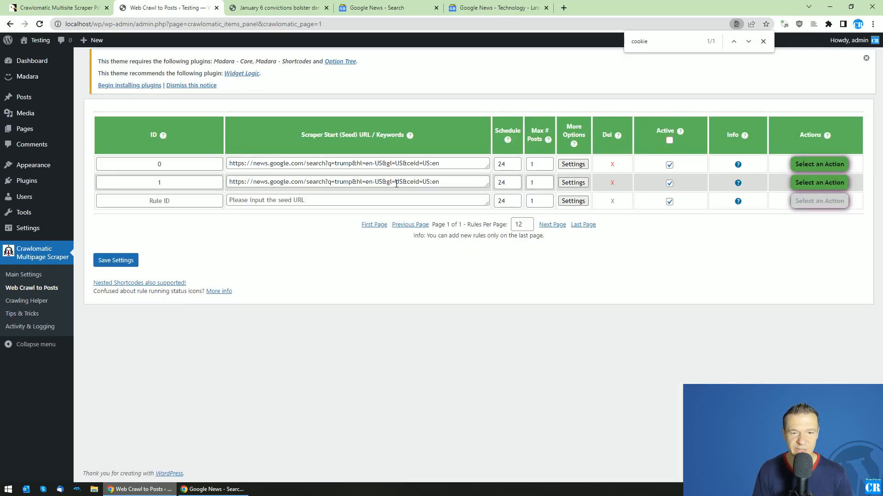
right_click(357, 181)
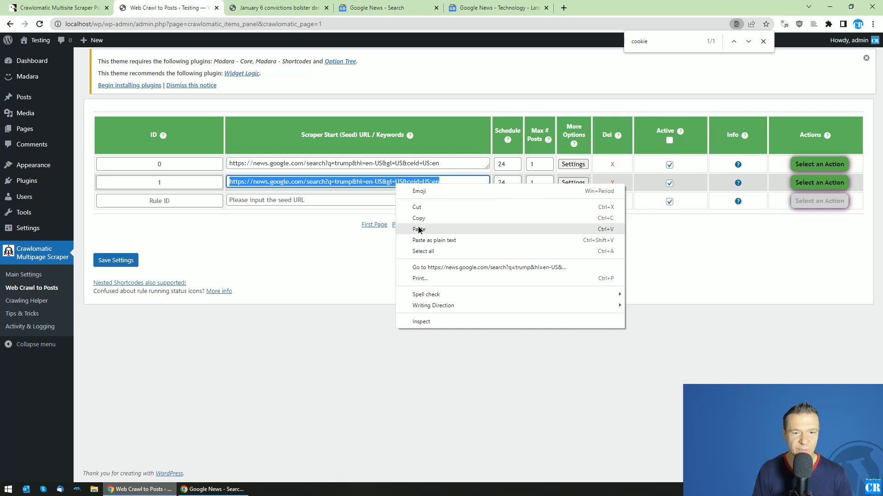
click(420, 229)
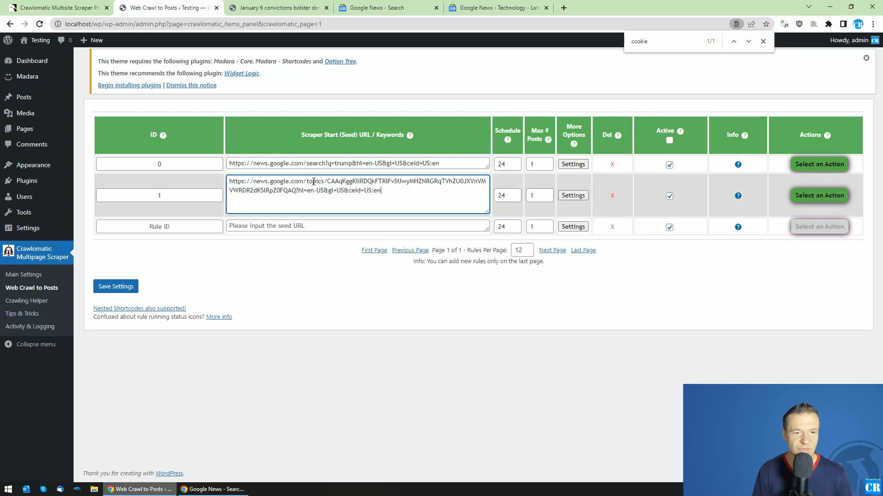
click(498, 7)
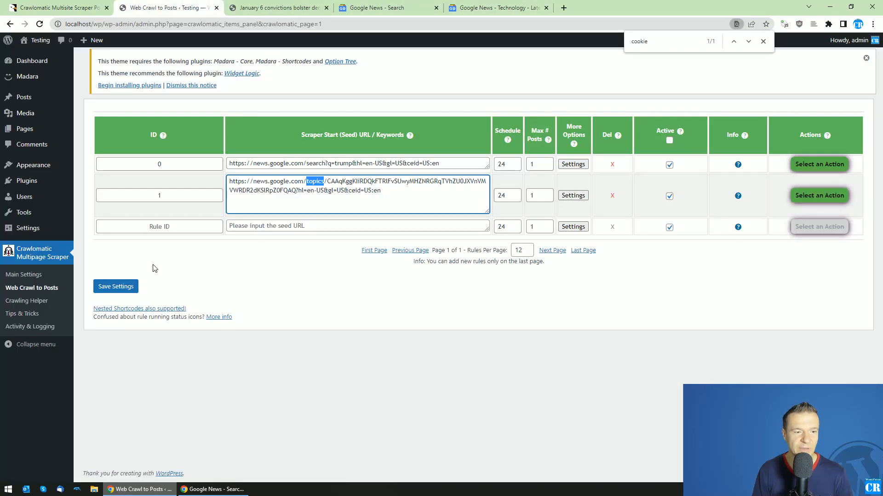
click(763, 41)
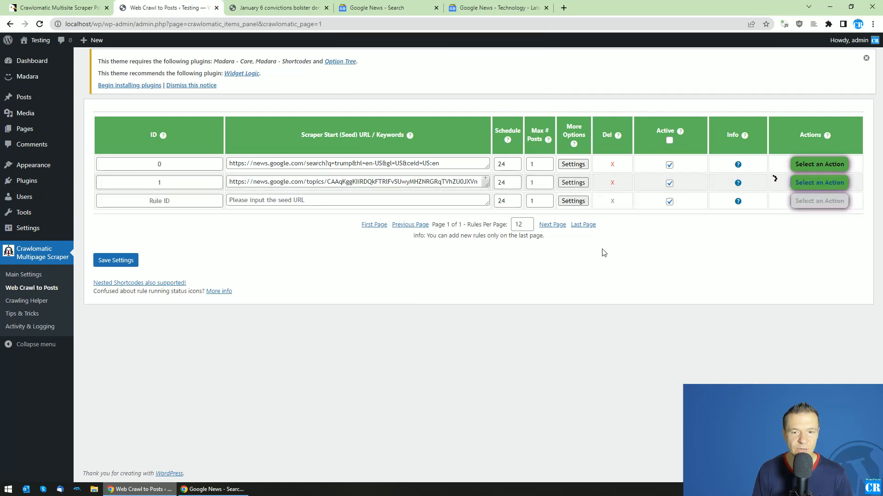
mouse_move(503, 261)
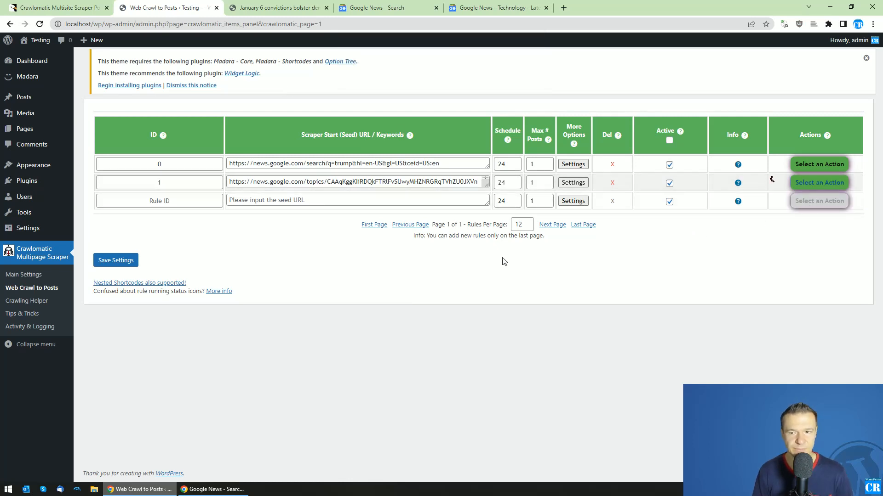
mouse_move(770, 180)
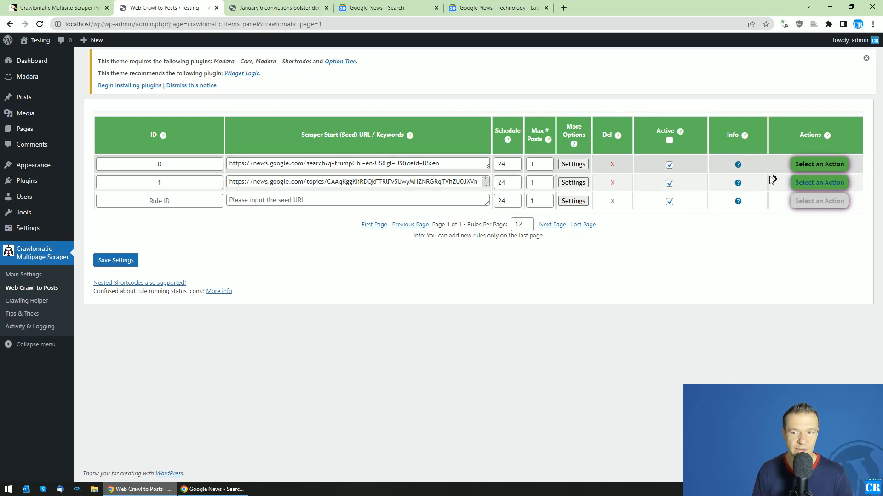
- View the new Cyber Monday laptop deals post on the Madara site's home page, then return to the rules
click(276, 7)
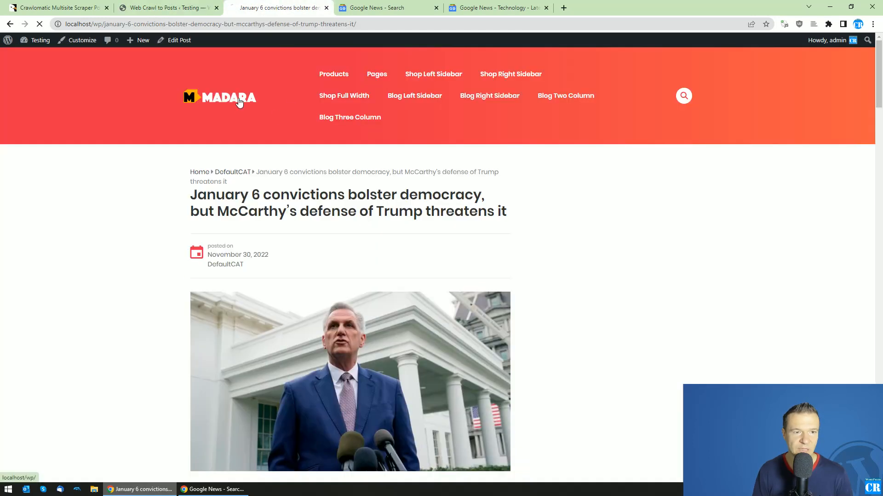
click(219, 97)
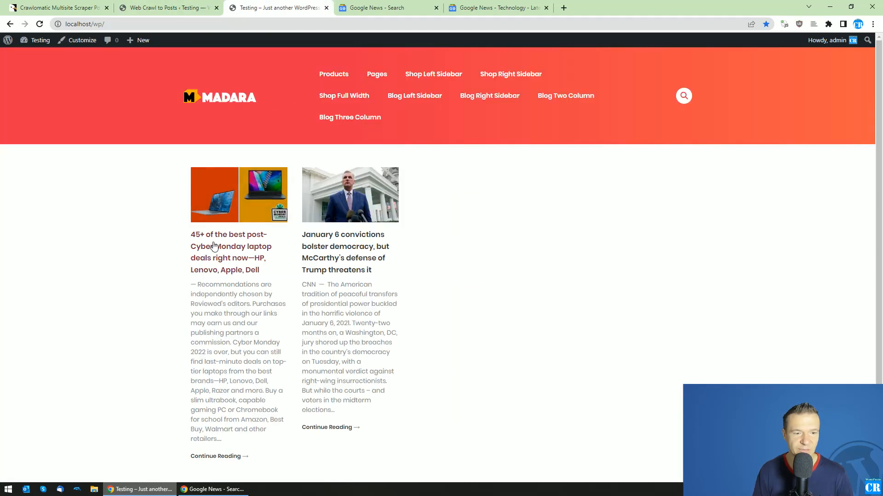
click(230, 246)
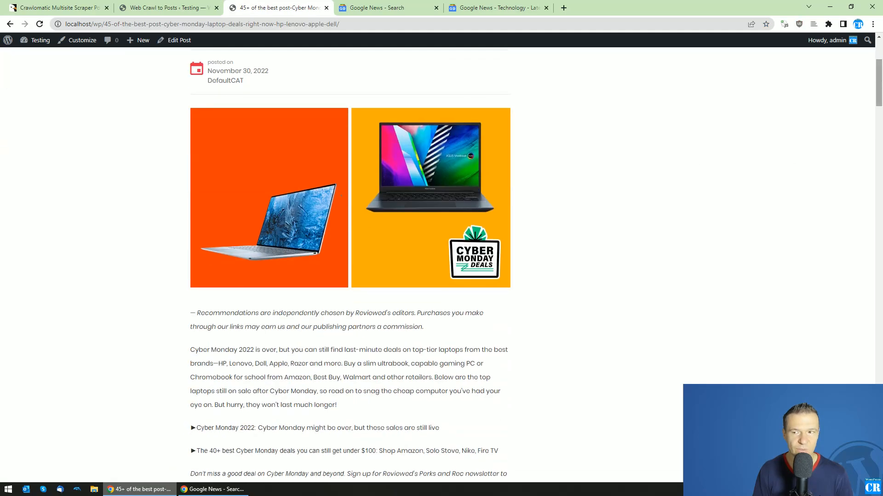
scroll(down, 3)
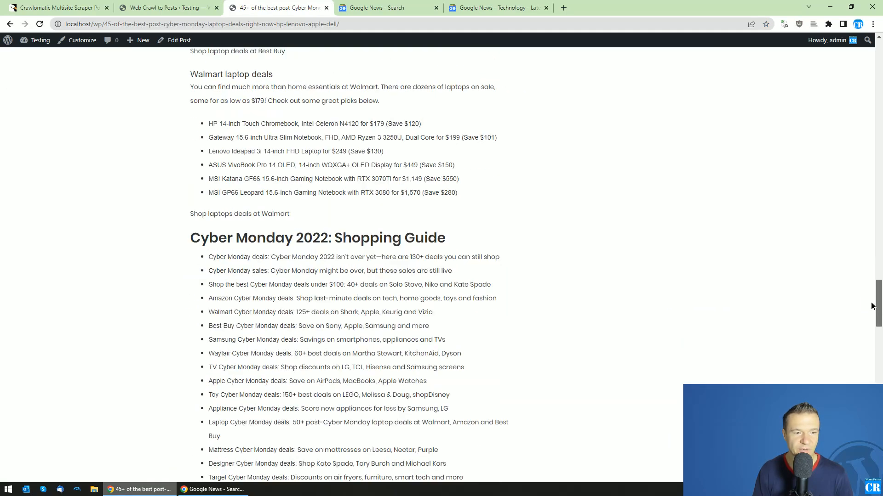
scroll(up, 3)
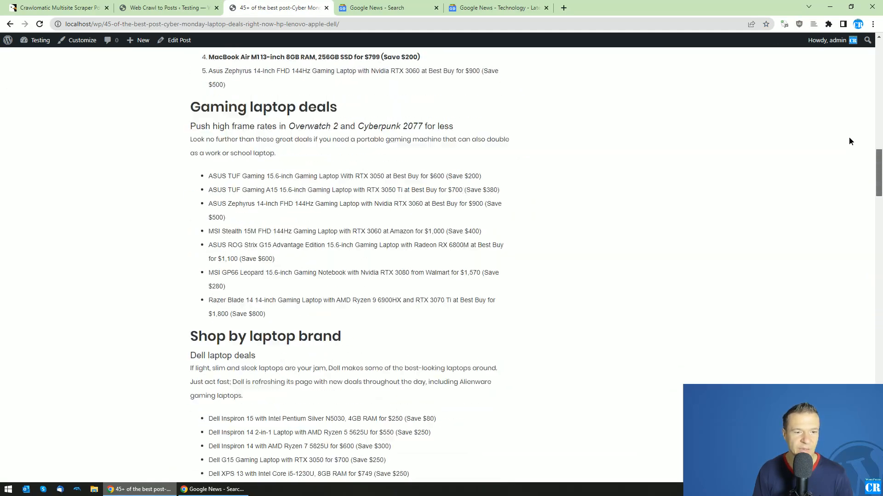
scroll(up, 3)
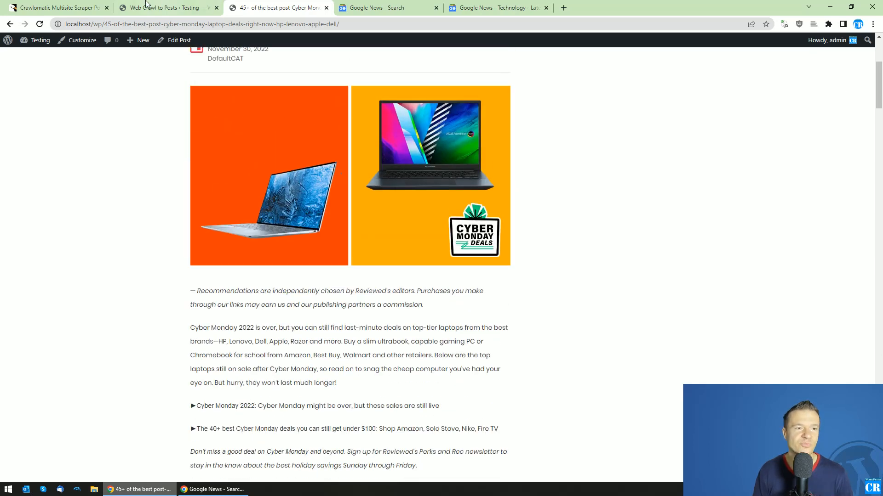
click(164, 7)
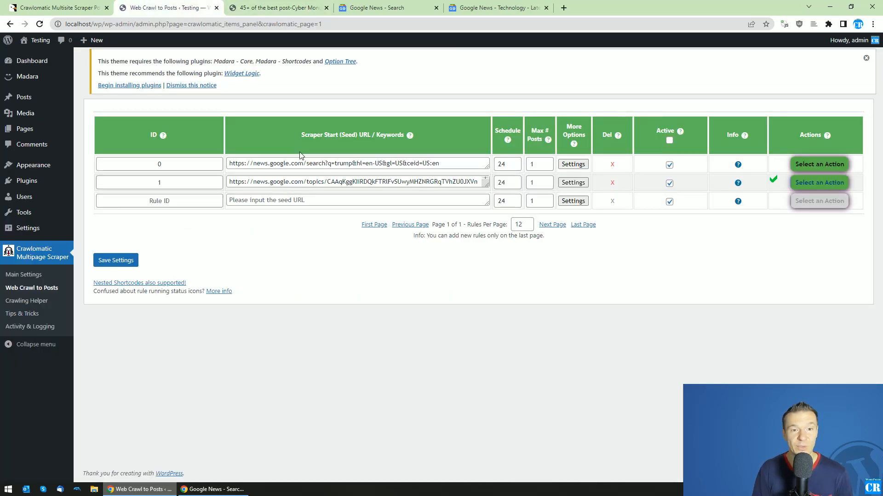